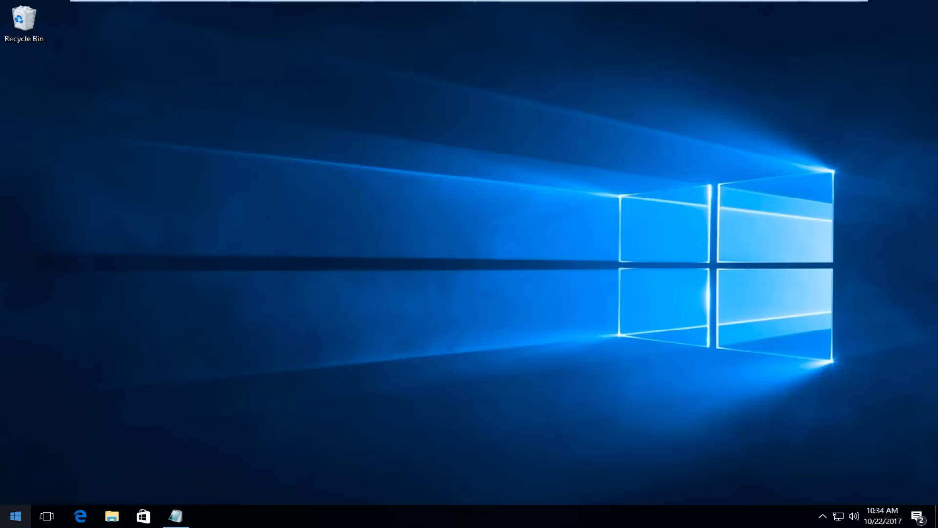
Launch File Explorer from a 'file e' search and view This PC's drives C: and D:
type("file e")
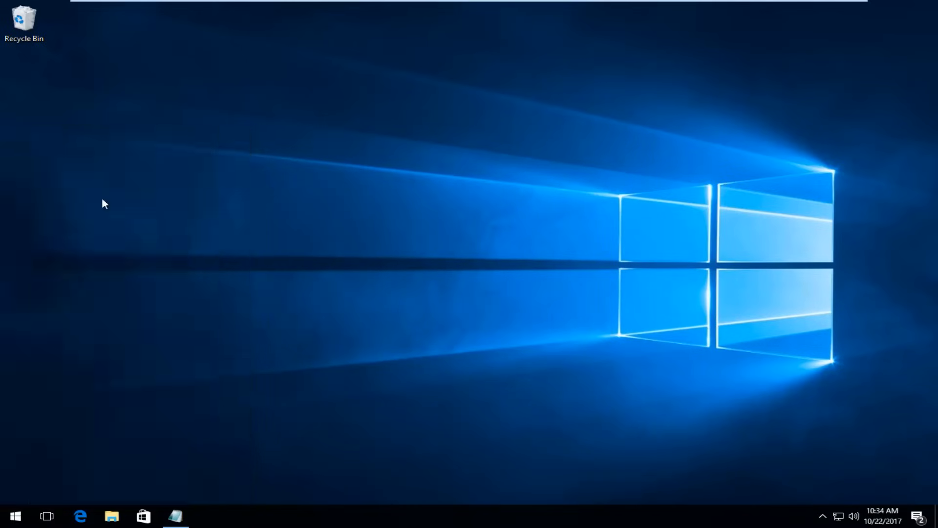
left_click(112, 516)
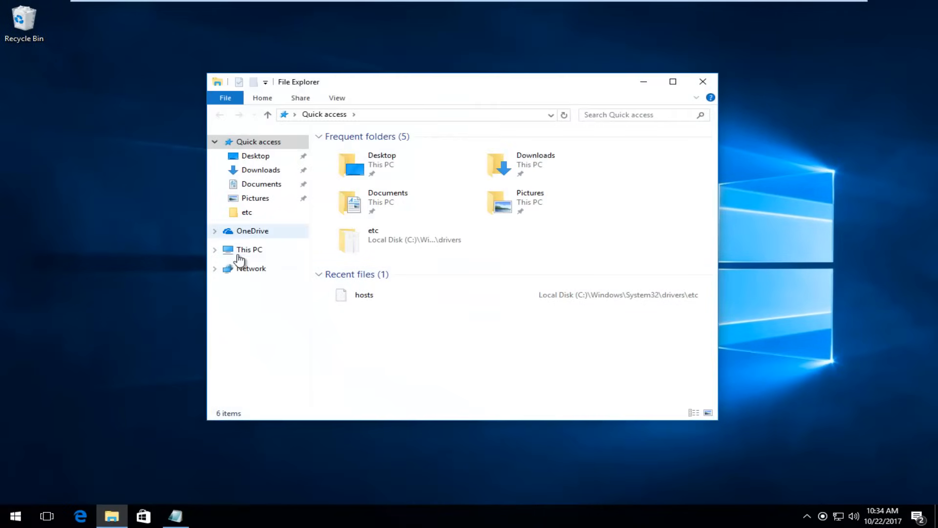
left_click(248, 250)
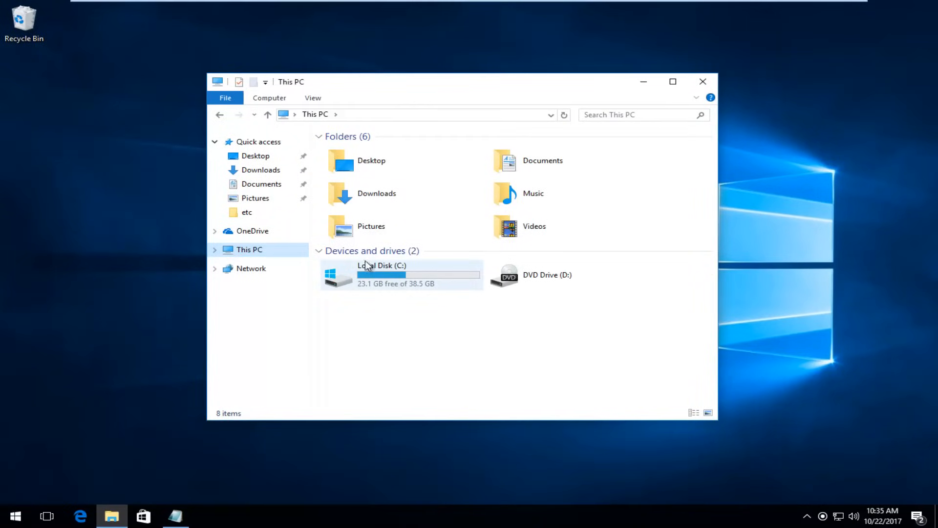
mouse_move(555, 336)
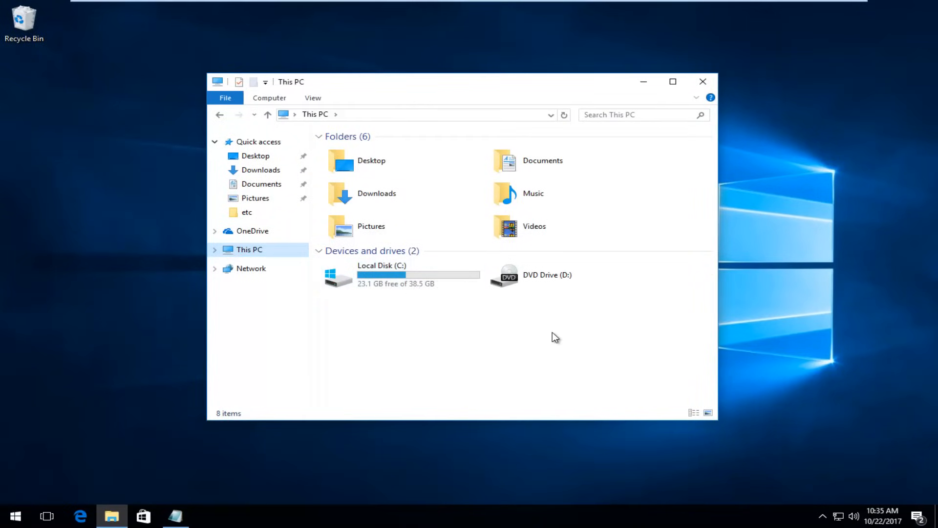
mouse_move(437, 299)
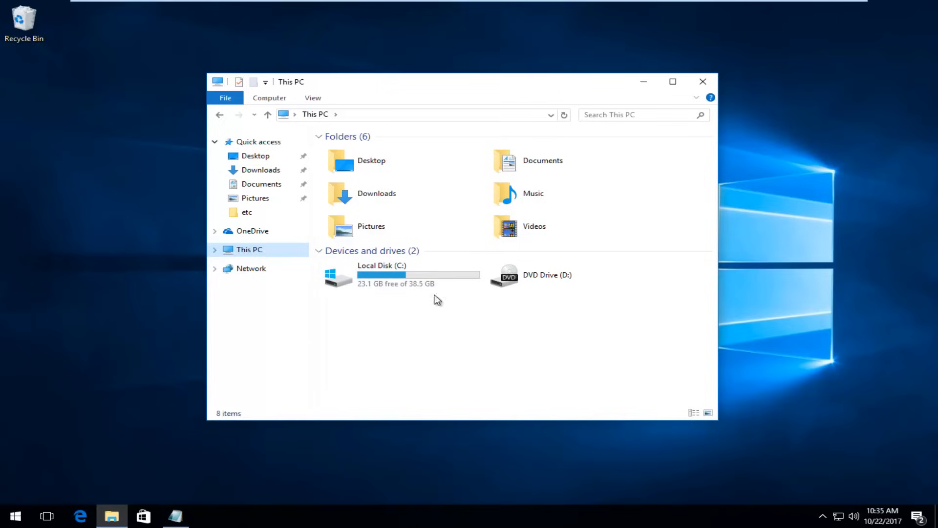
mouse_move(370, 331)
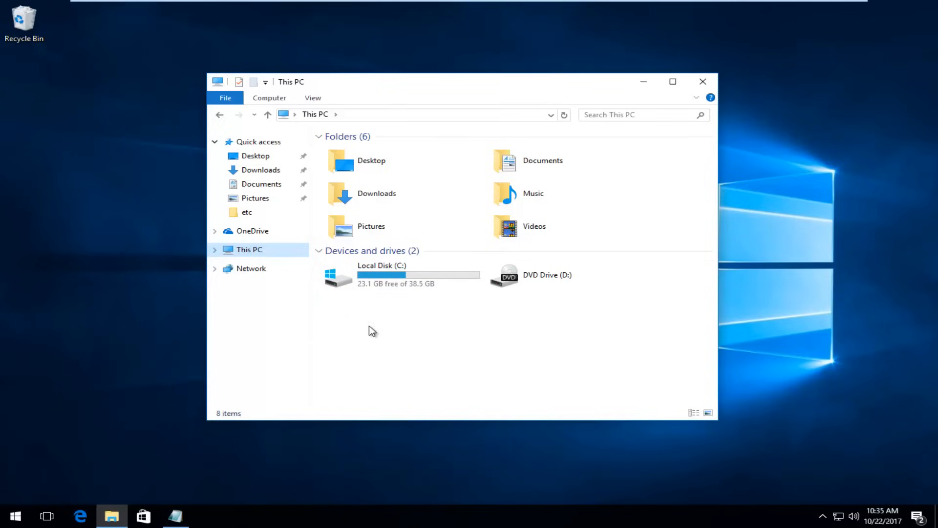
mouse_move(651, 200)
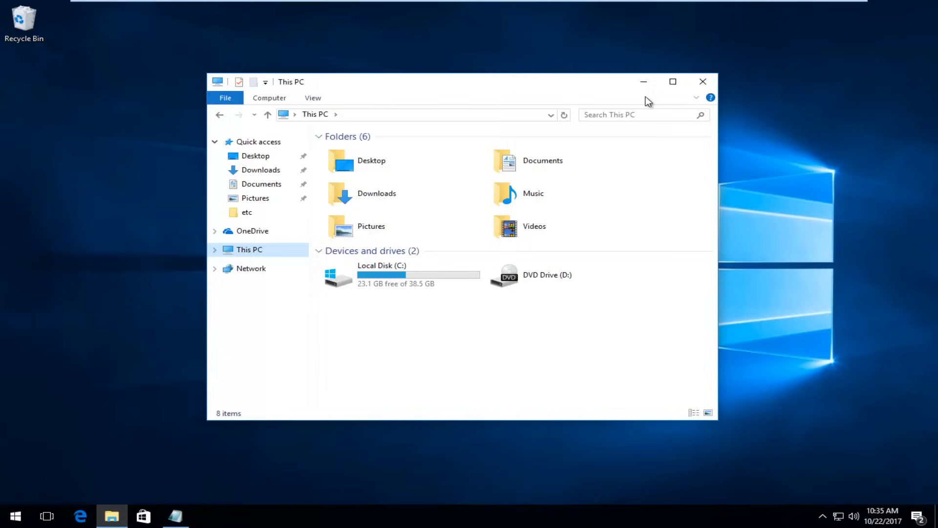
Minimize File Explorer and search the Start menu for 'partition'
left_click(702, 81)
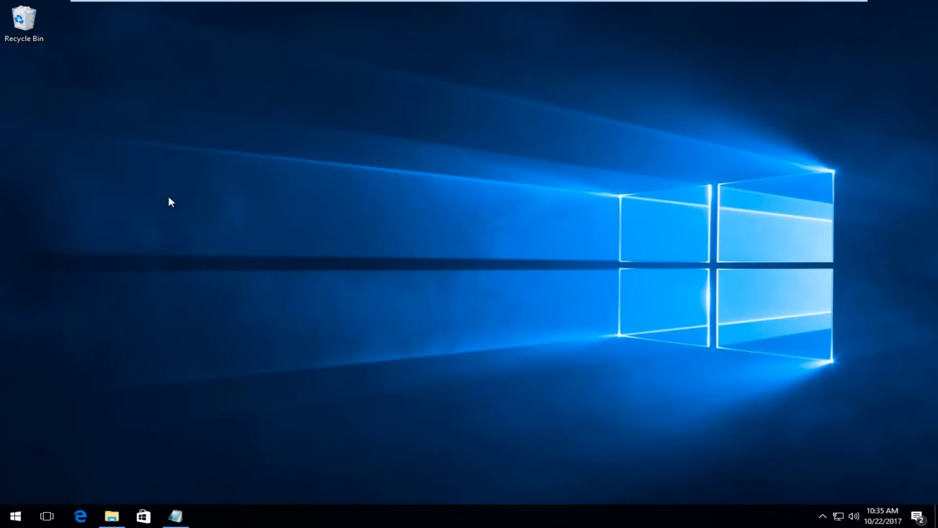
left_click(15, 515)
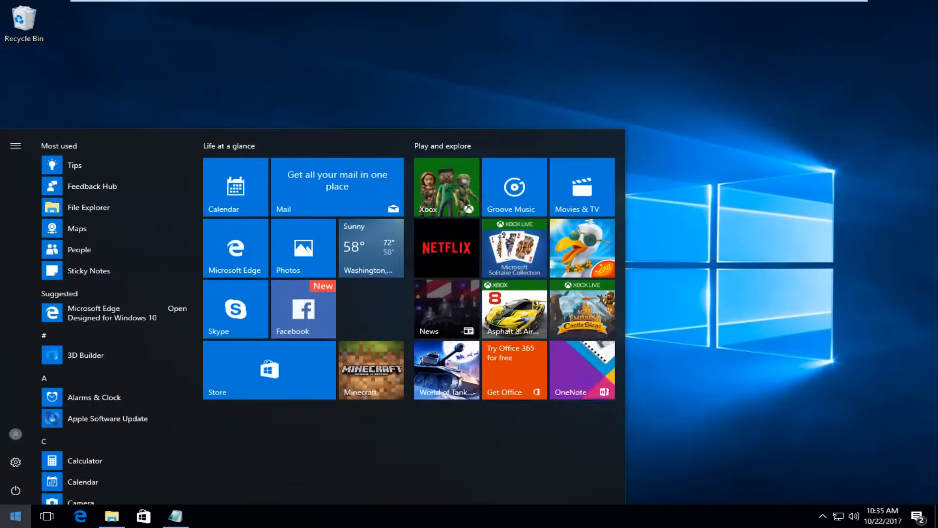
type("partitio")
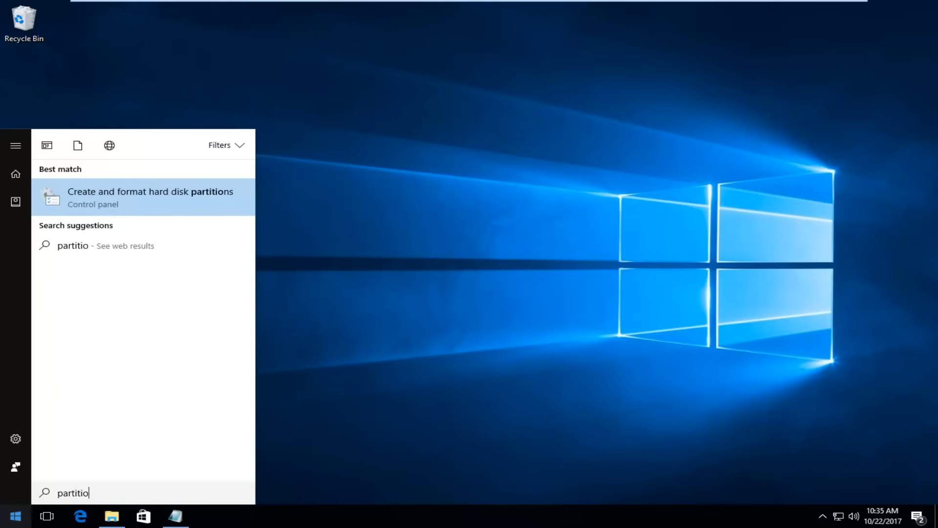
type("n")
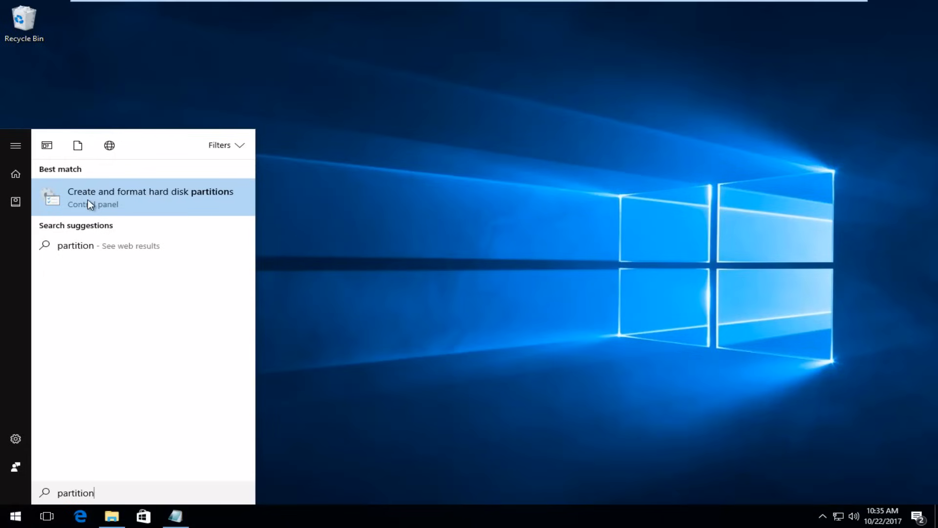
Open Disk Management, enlarge its window, and bring up options for the 1.00 GB unallocated space
left_click(149, 197)
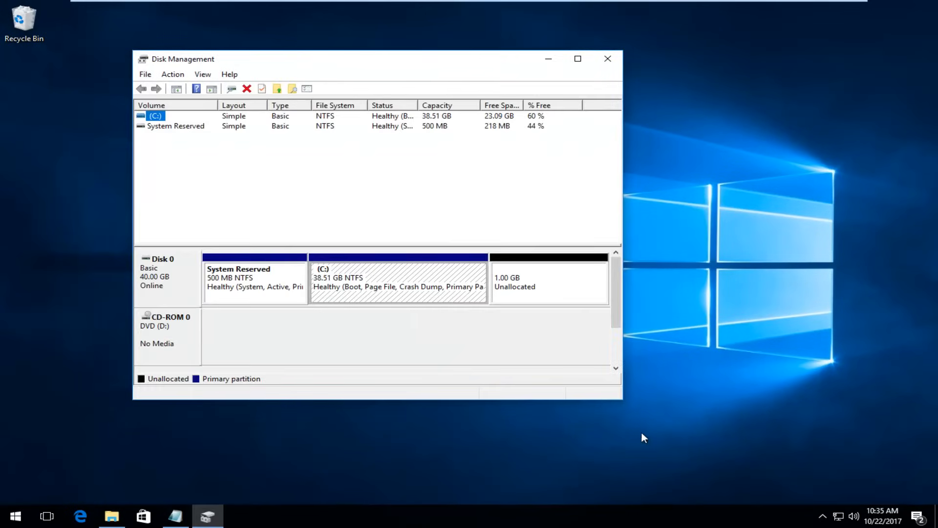
left_click_drag(621, 401, 809, 458)
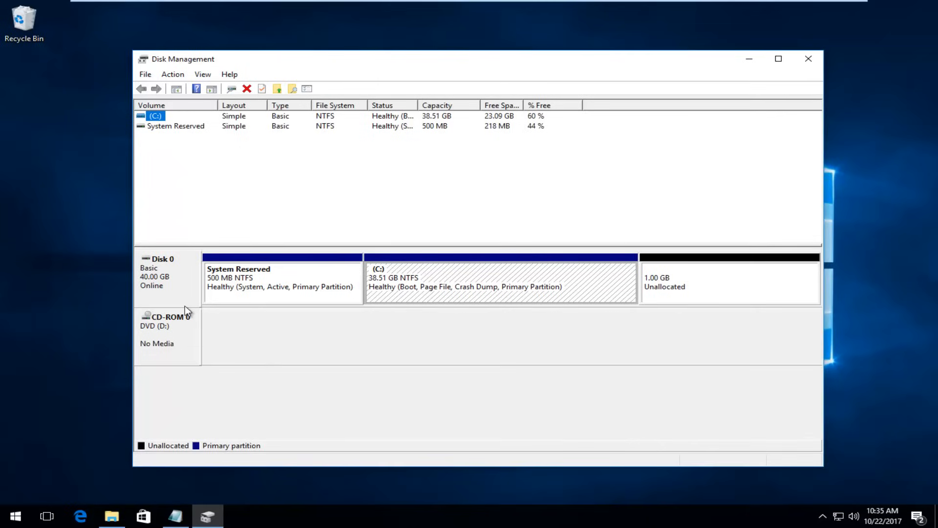
mouse_move(440, 319)
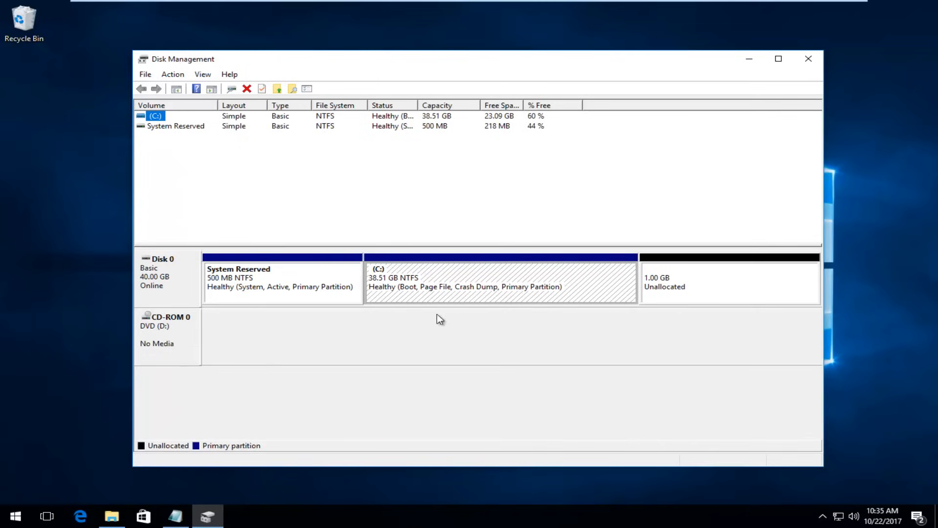
mouse_move(674, 298)
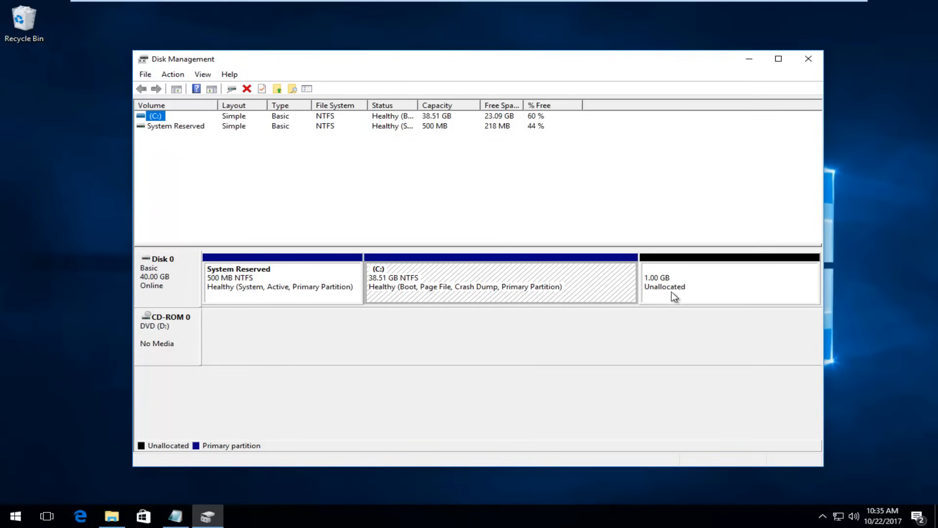
mouse_move(217, 338)
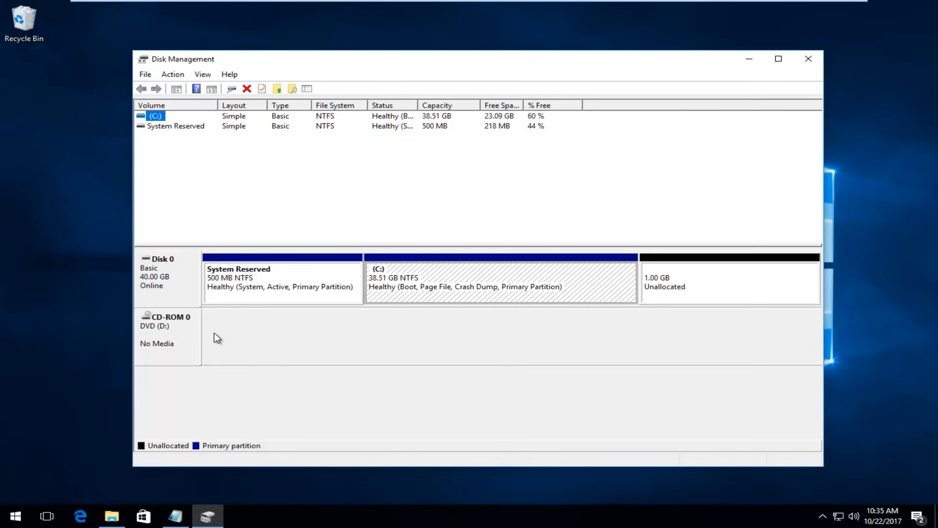
mouse_move(305, 341)
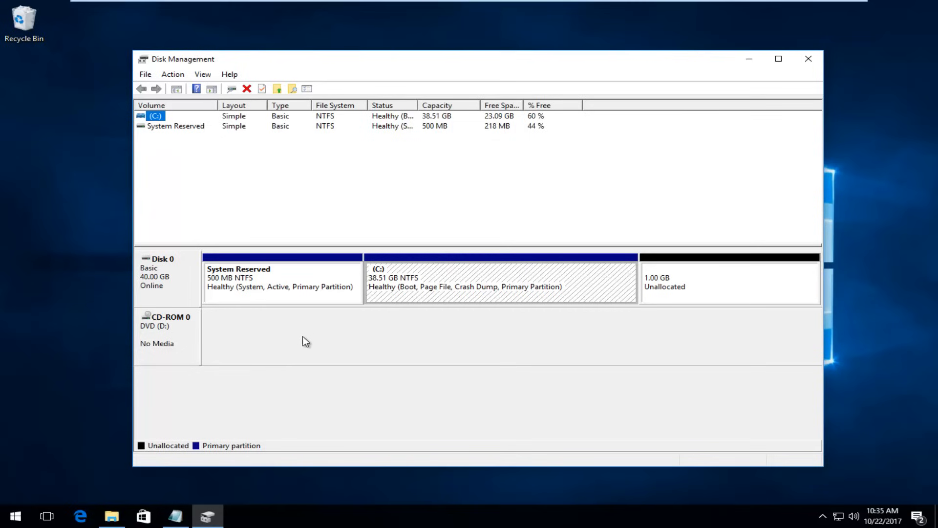
left_click_drag(473, 58, 455, 45)
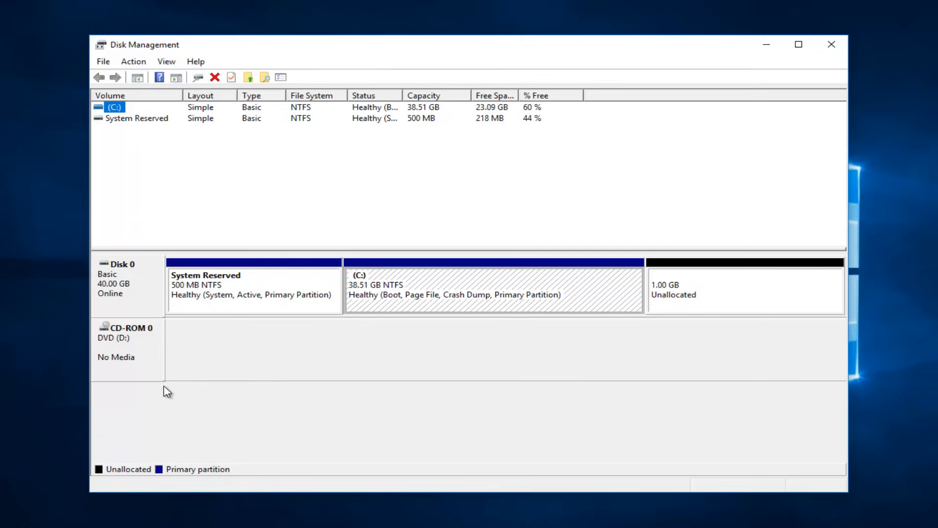
mouse_move(213, 391)
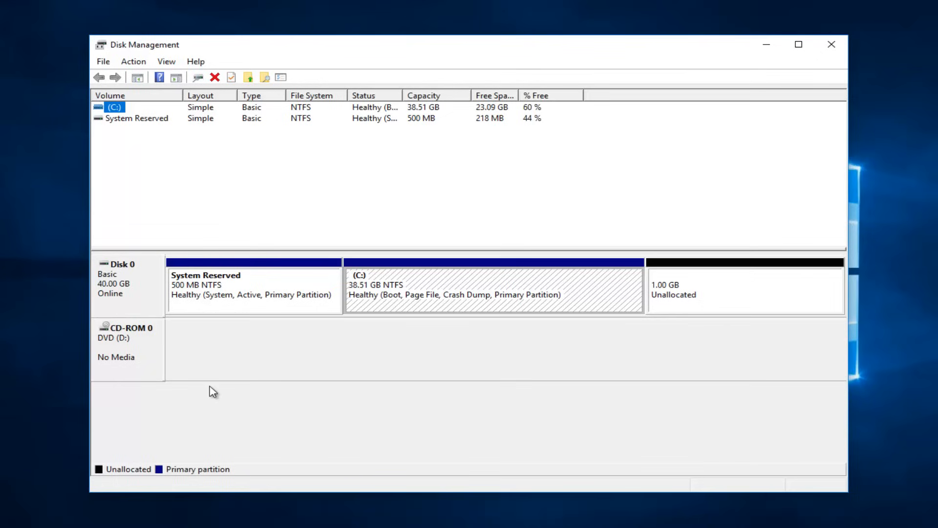
mouse_move(659, 285)
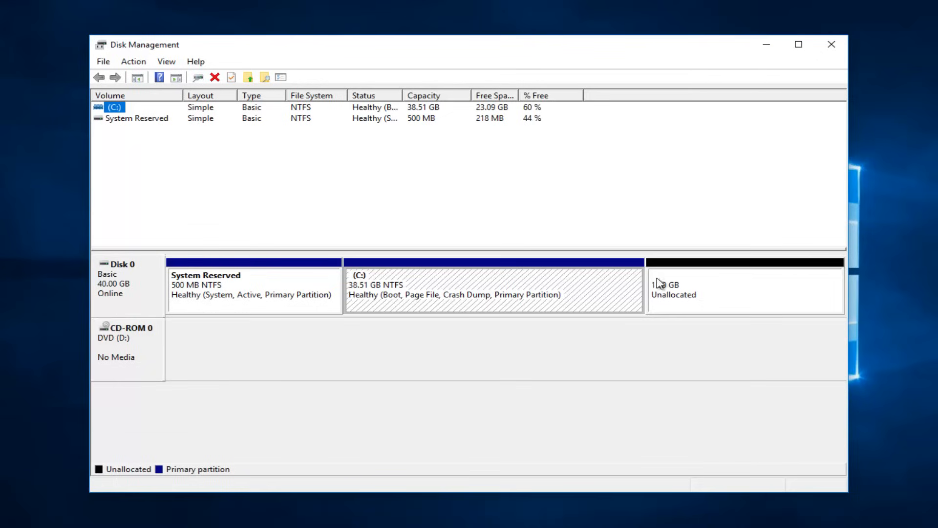
mouse_move(680, 288)
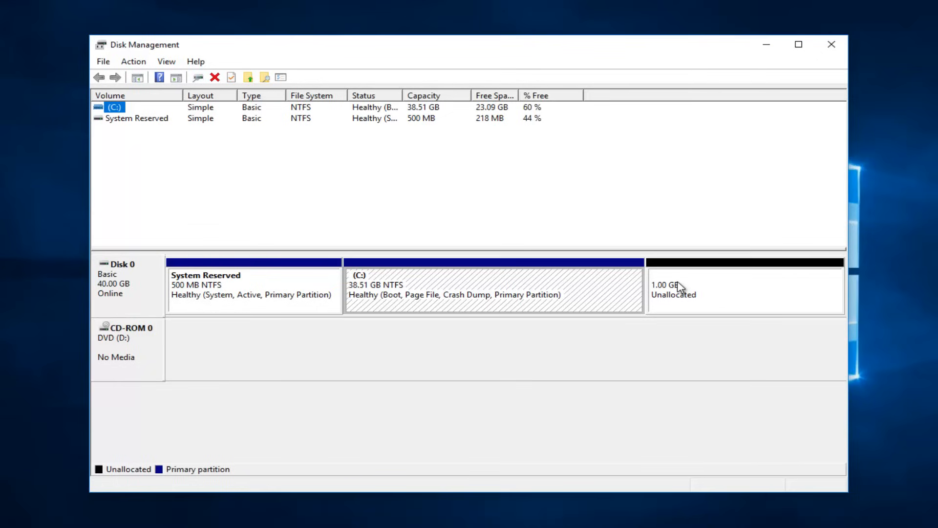
mouse_move(691, 311)
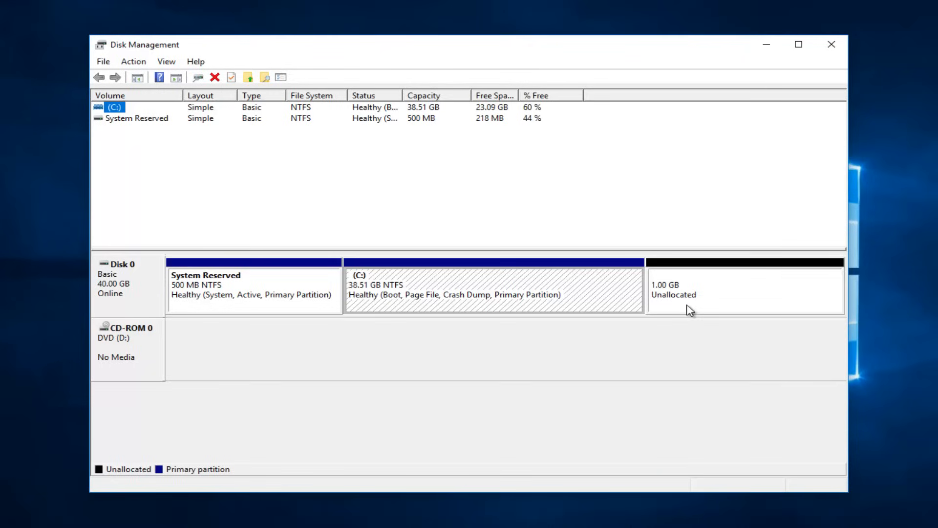
mouse_move(635, 301)
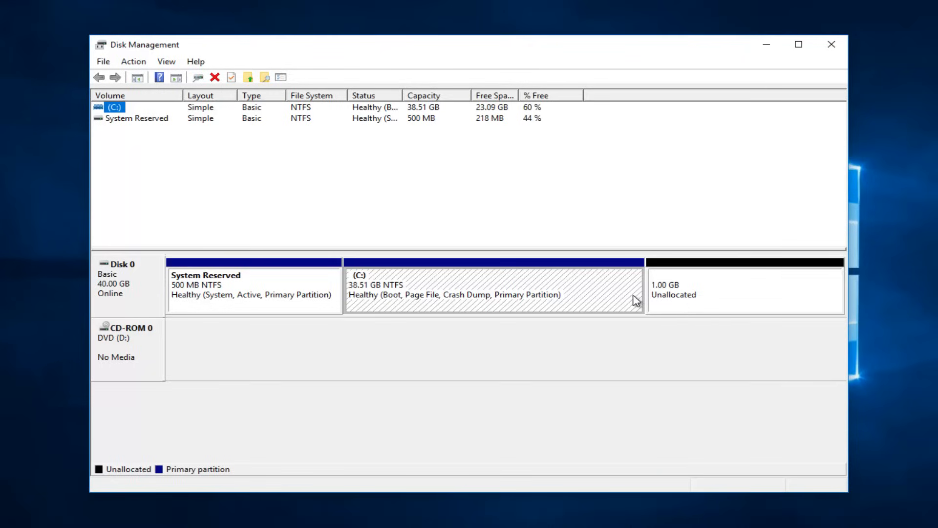
mouse_move(622, 307)
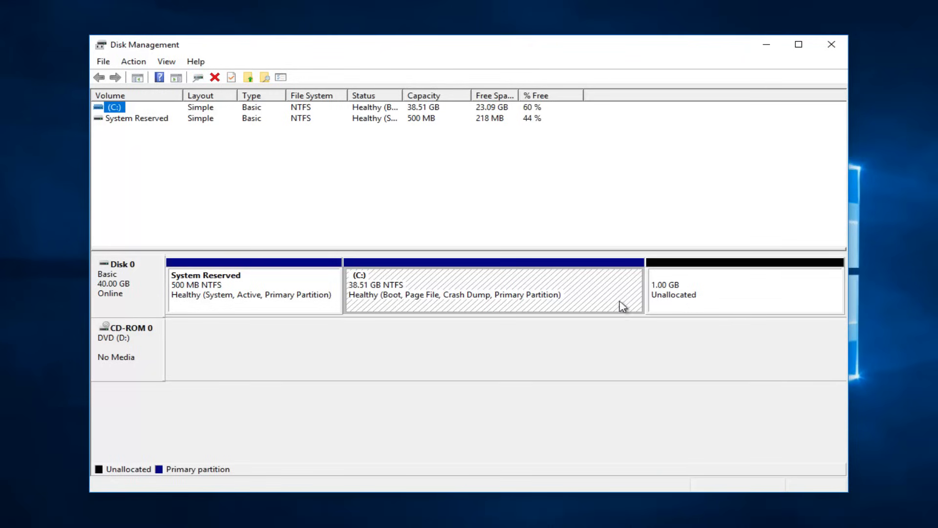
mouse_move(699, 301)
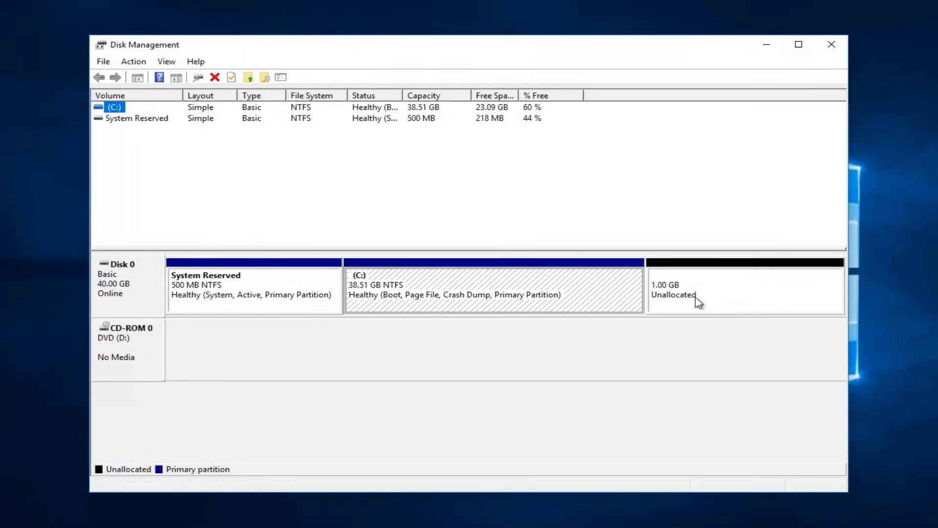
mouse_move(684, 290)
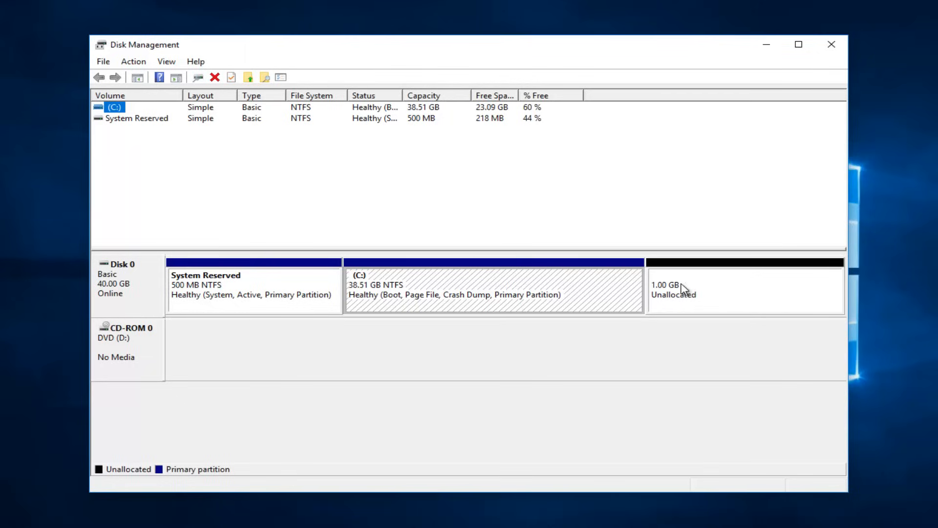
right_click(682, 290)
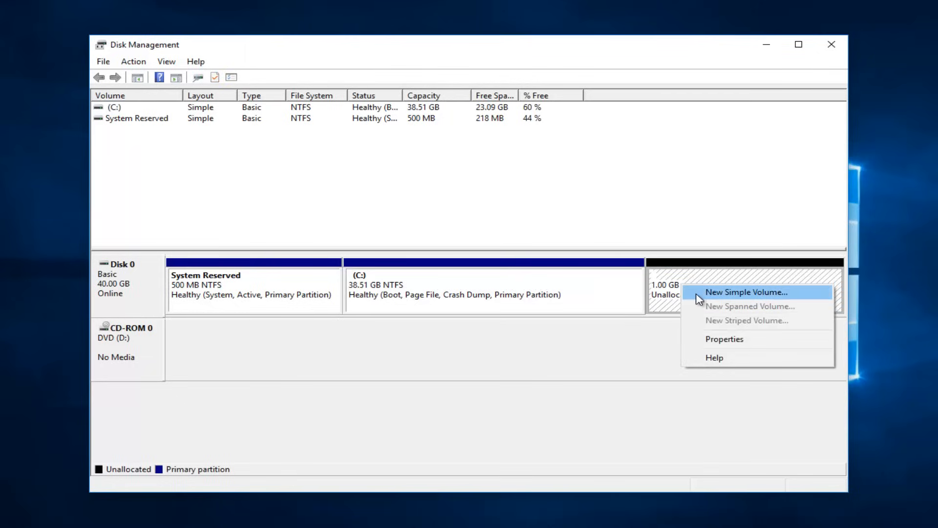
Start the New Simple Volume Wizard and advance to the 1023 MB volume size page
left_click(746, 293)
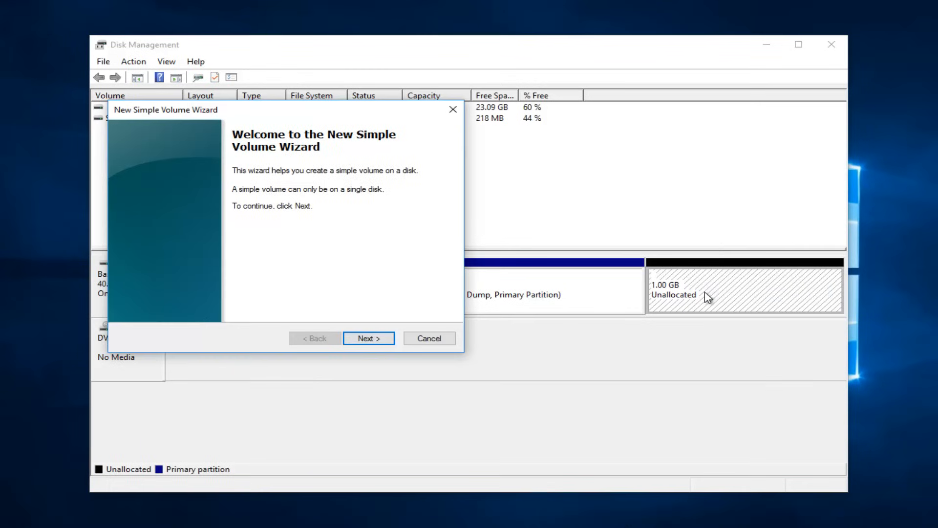
mouse_move(709, 267)
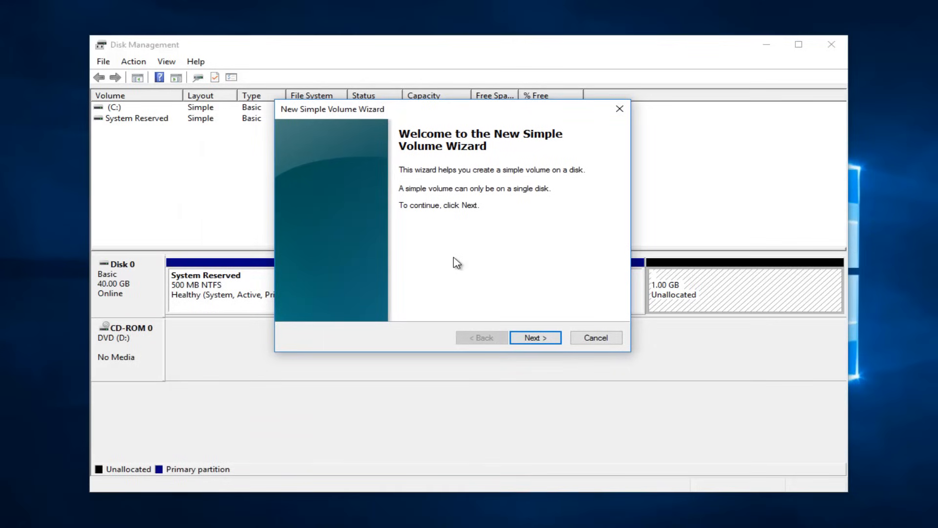
mouse_move(437, 184)
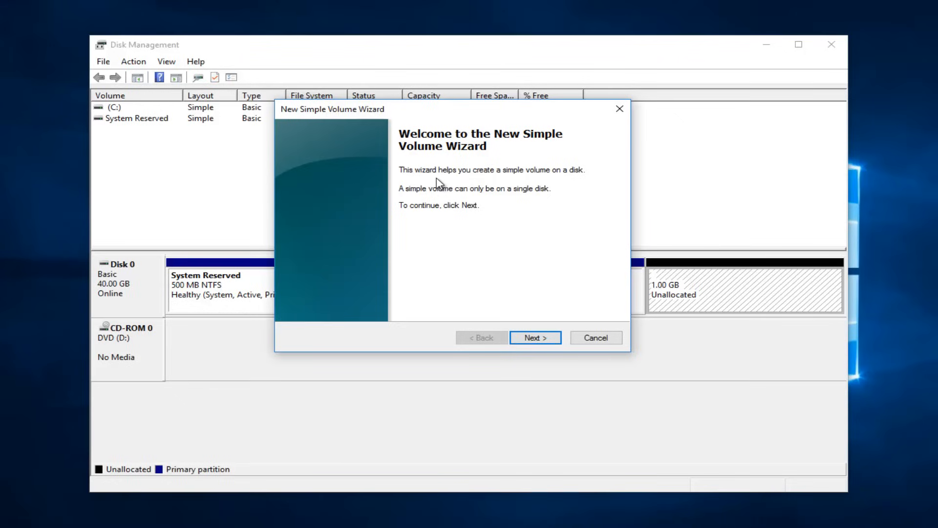
mouse_move(449, 216)
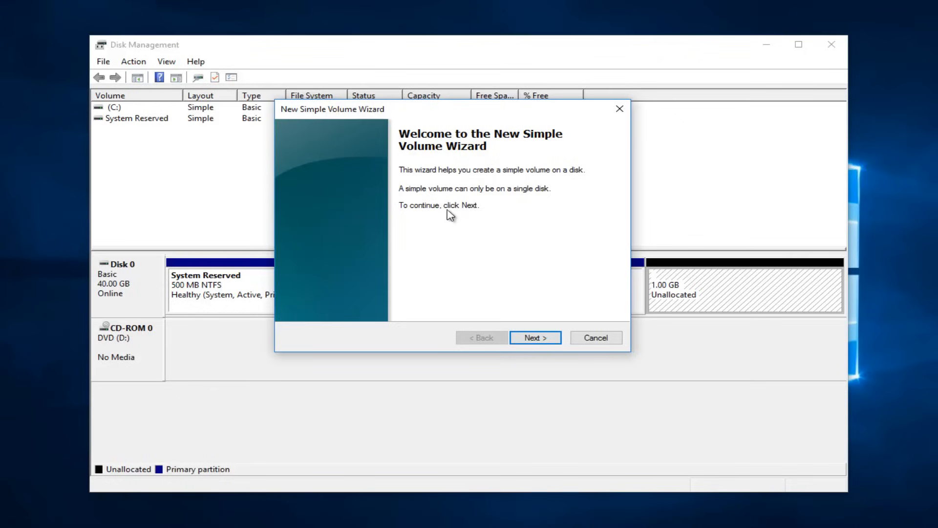
left_click(536, 338)
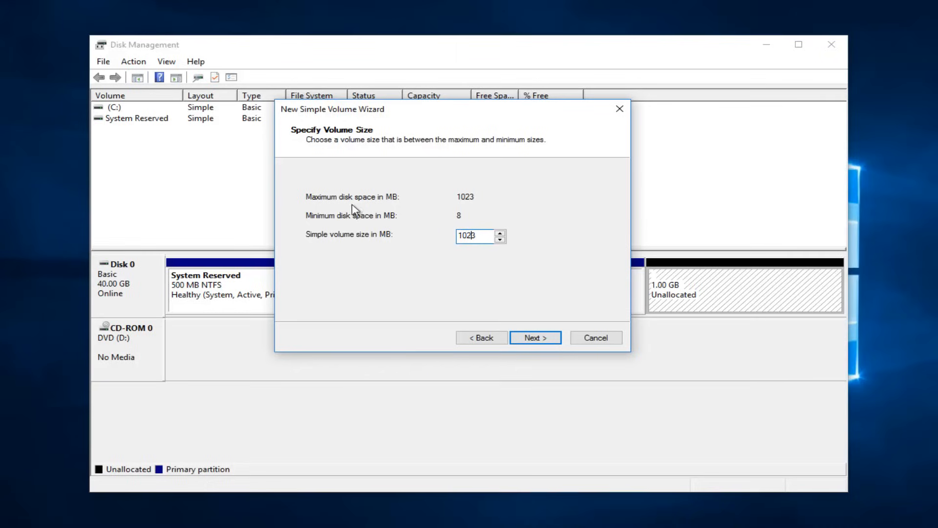
mouse_move(311, 246)
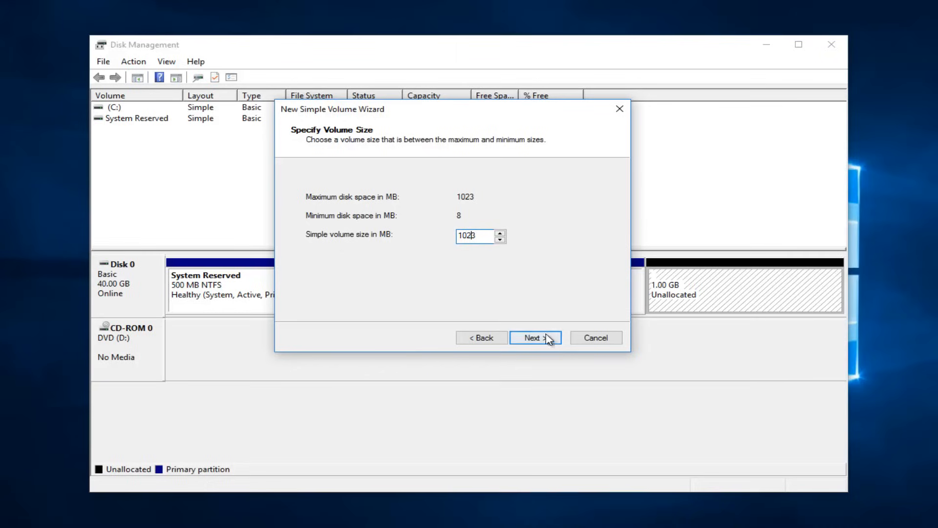
Accept the 1023 MB size and check the drive letter list, keeping E
left_click(535, 338)
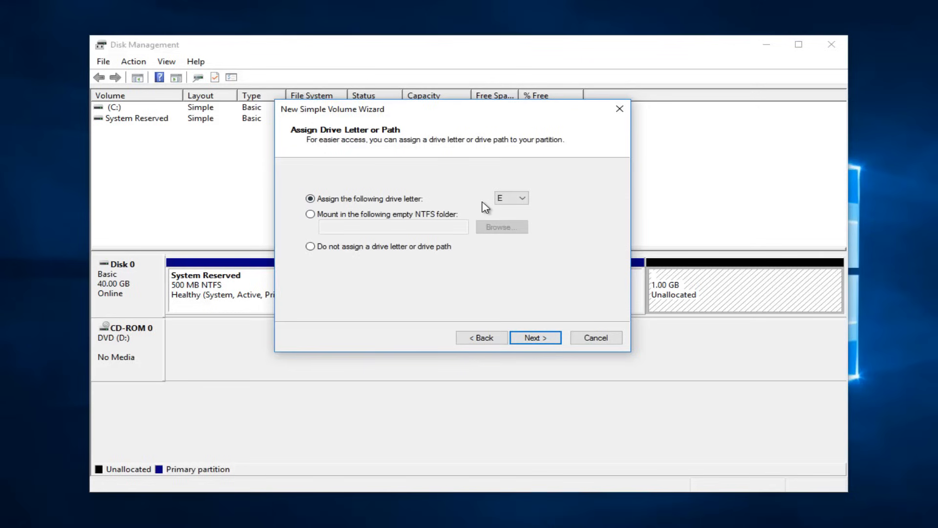
left_click(521, 198)
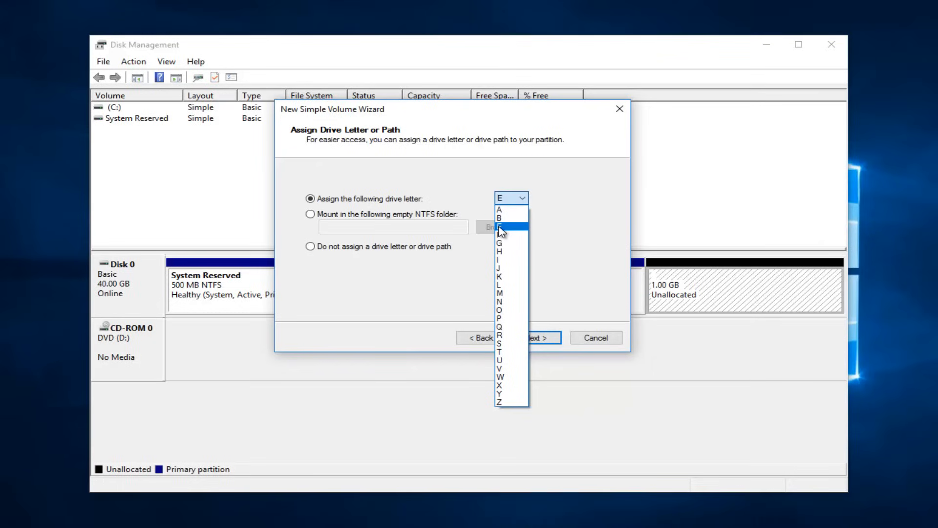
mouse_move(508, 261)
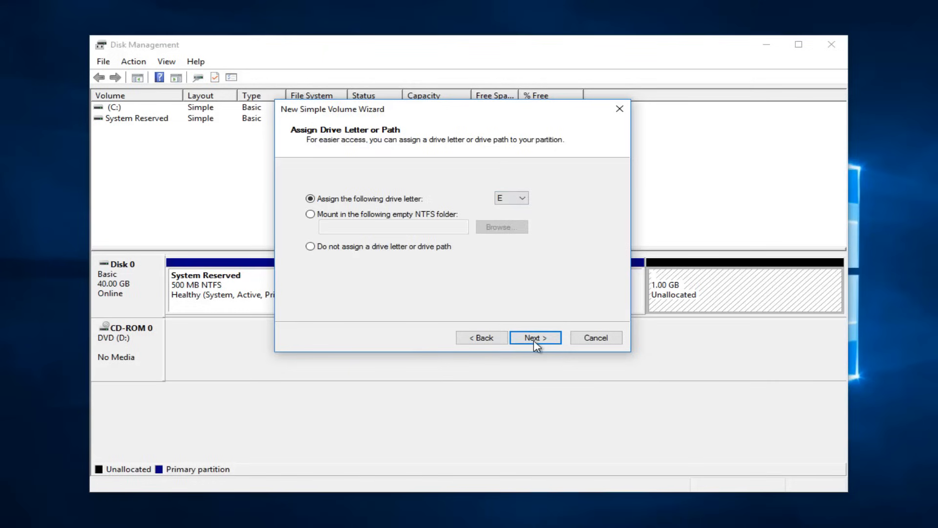
Keep drive letter E, choose NTFS, and label the volume 'Example Disk - New Drive'
left_click(535, 338)
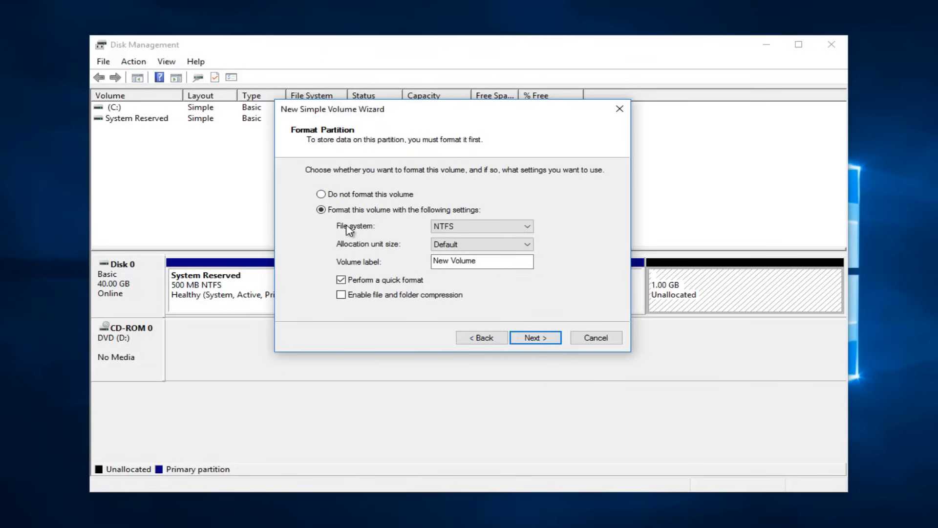
left_click(481, 225)
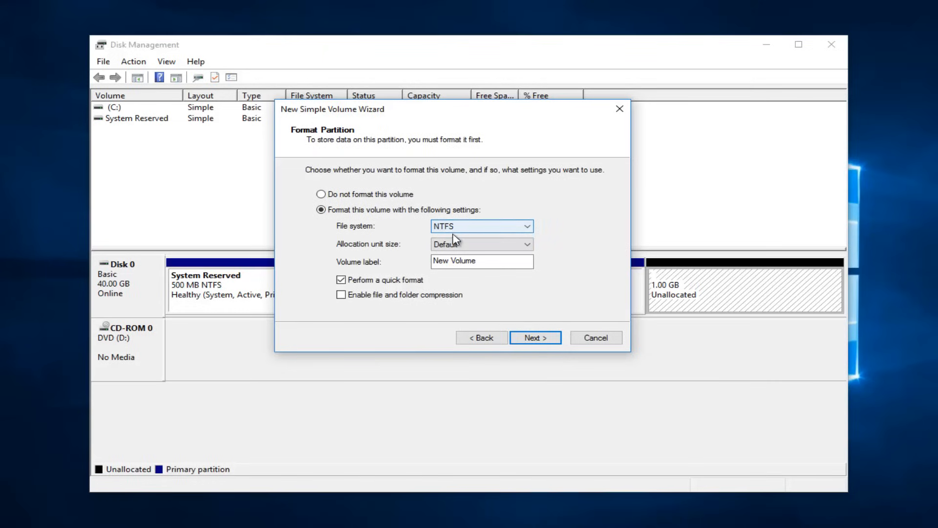
mouse_move(422, 240)
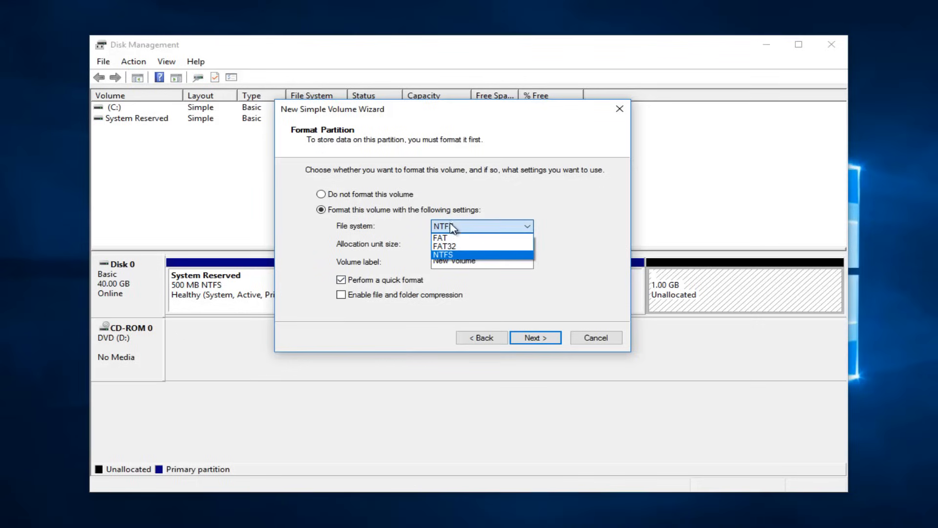
left_click(442, 255)
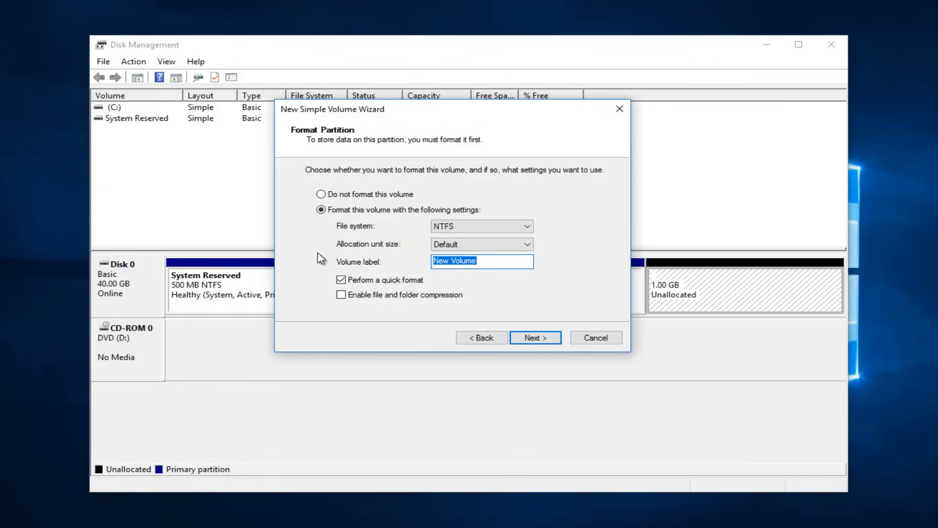
type("E")
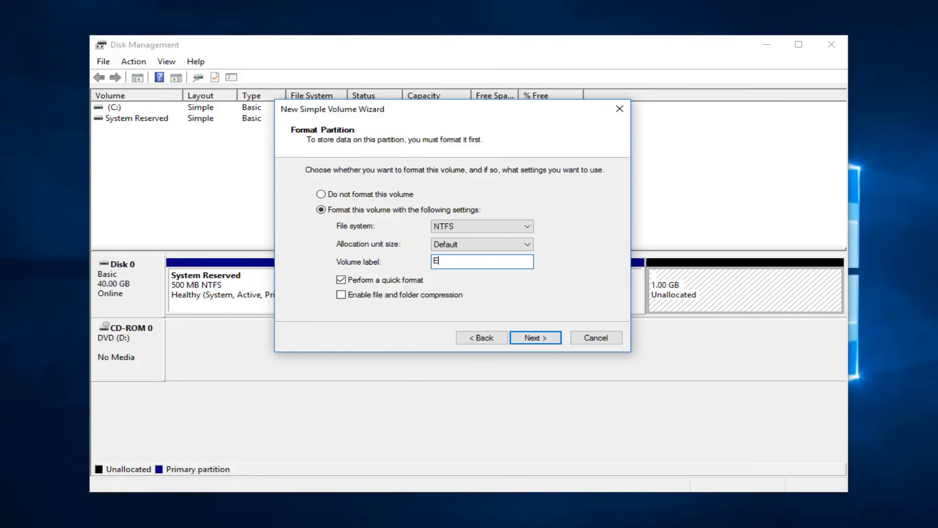
type("xample Disk")
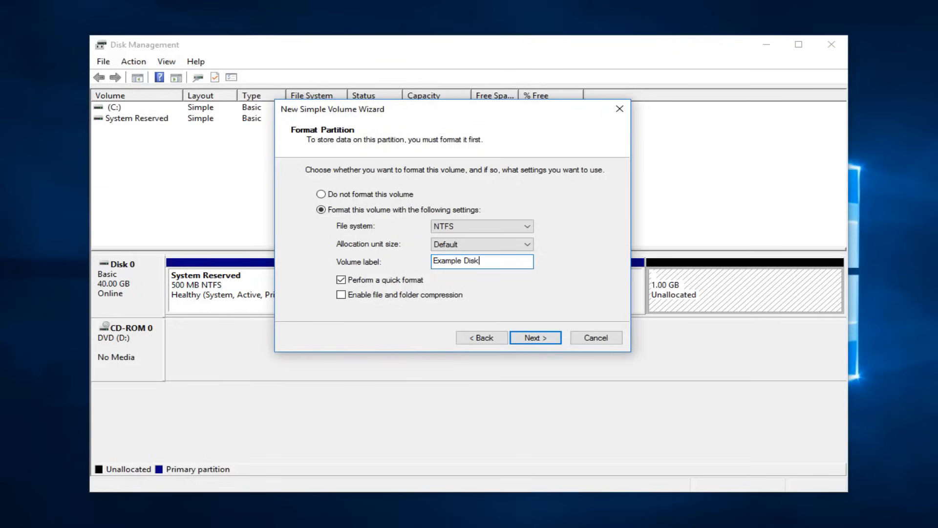
type("- New D")
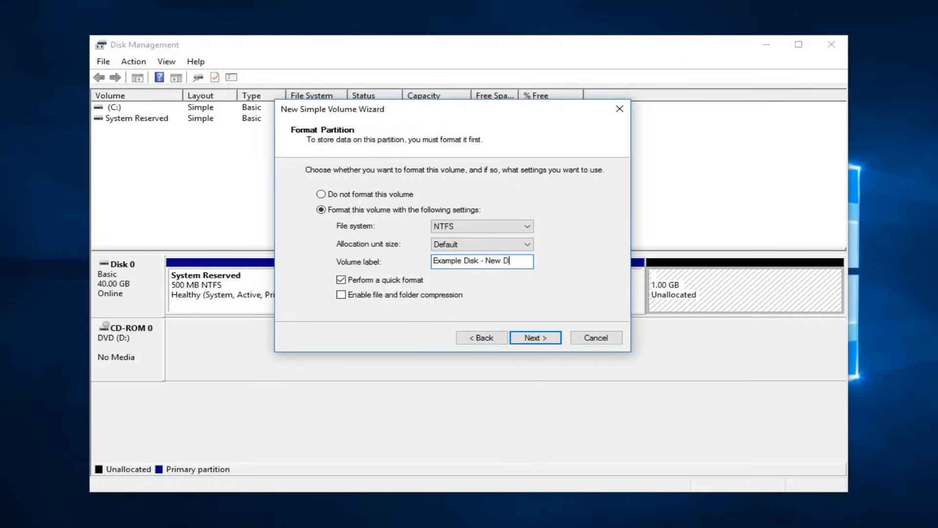
type("rive")
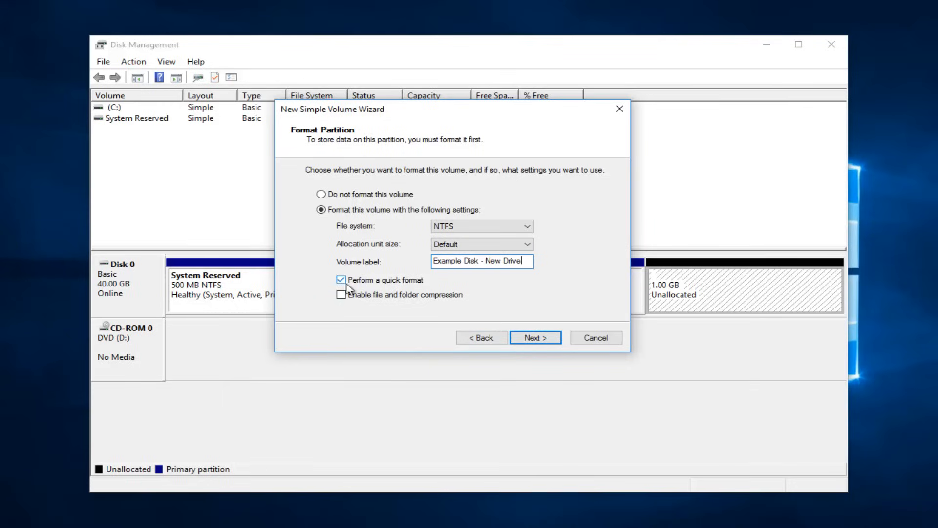
mouse_move(534, 338)
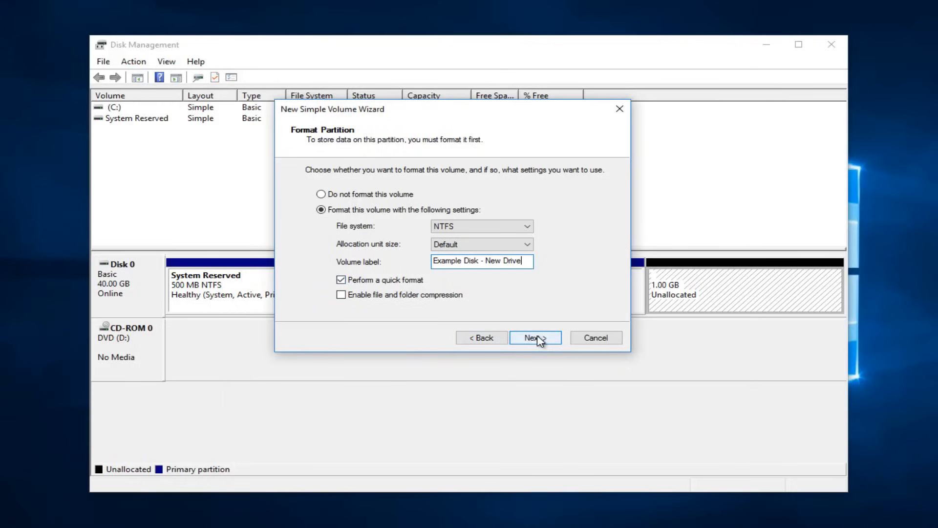
Review the wizard summary and finish creating the NTFS volume E:
left_click(534, 338)
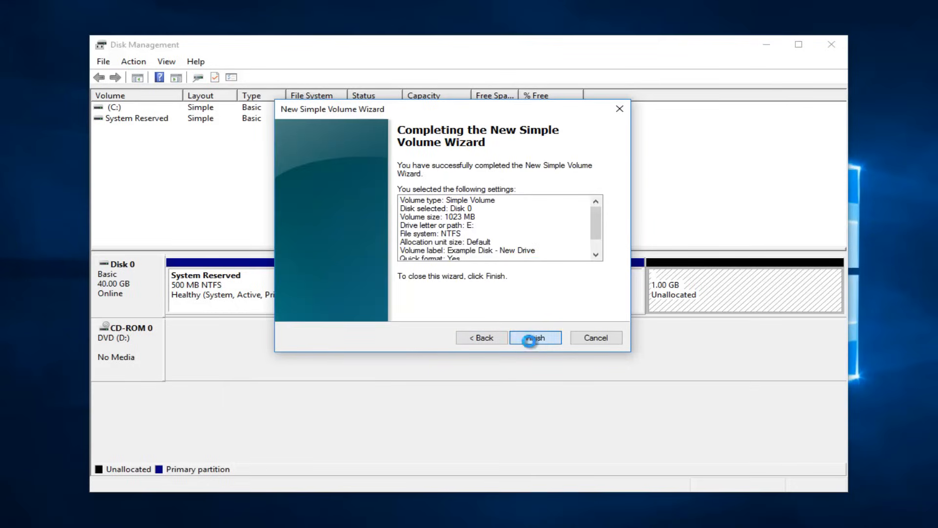
left_click(534, 338)
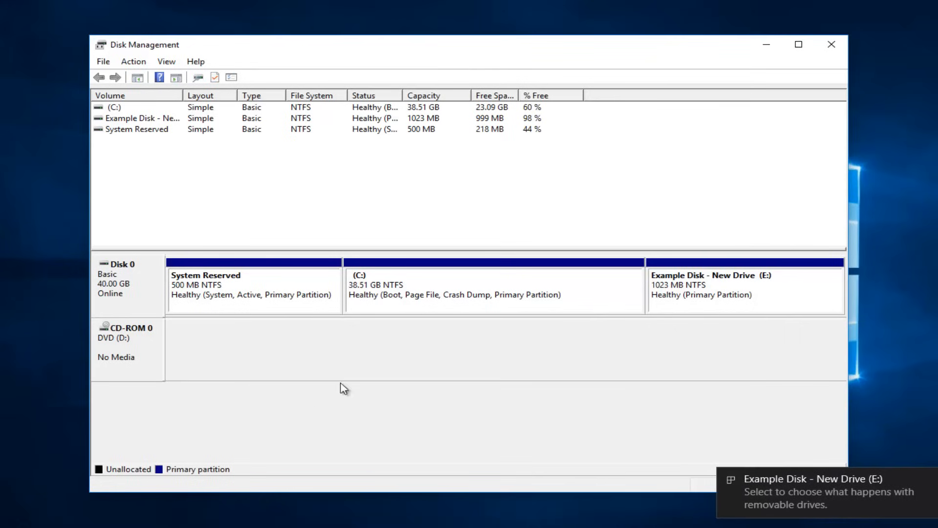
mouse_move(724, 445)
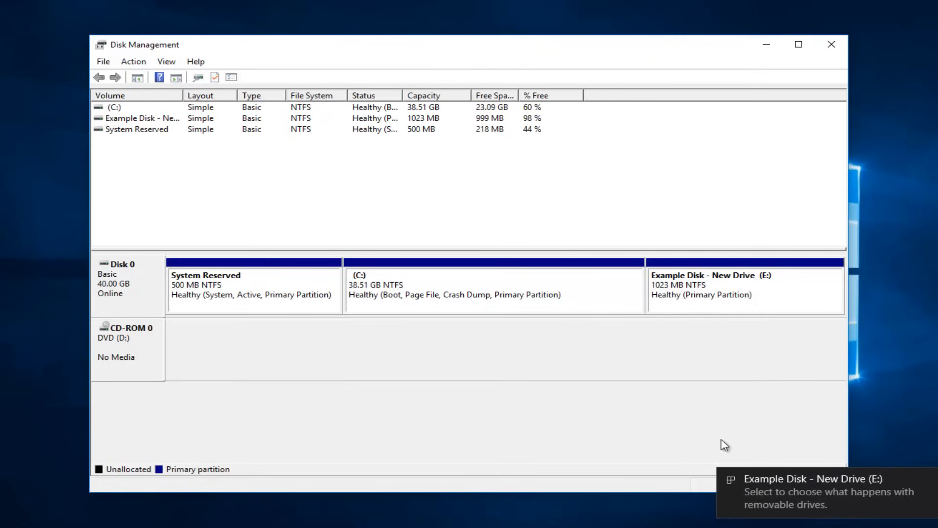
mouse_move(744, 498)
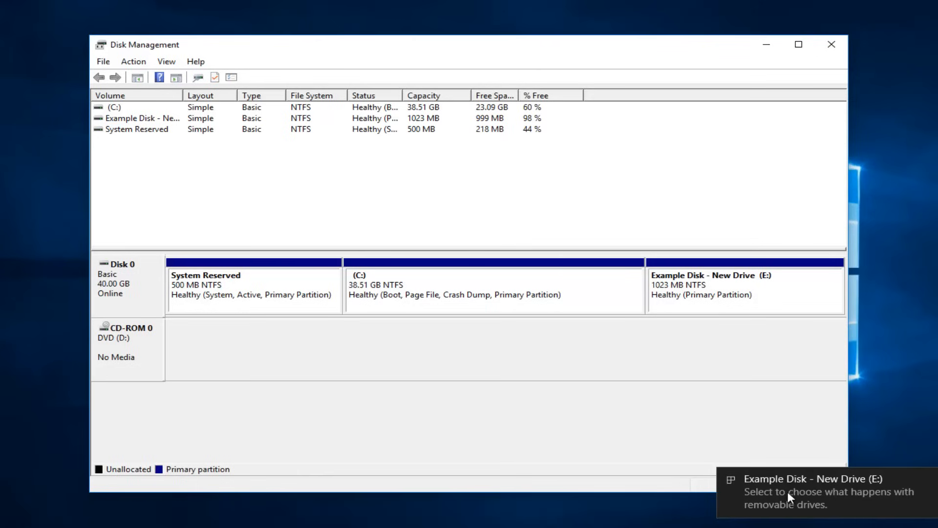
mouse_move(844, 486)
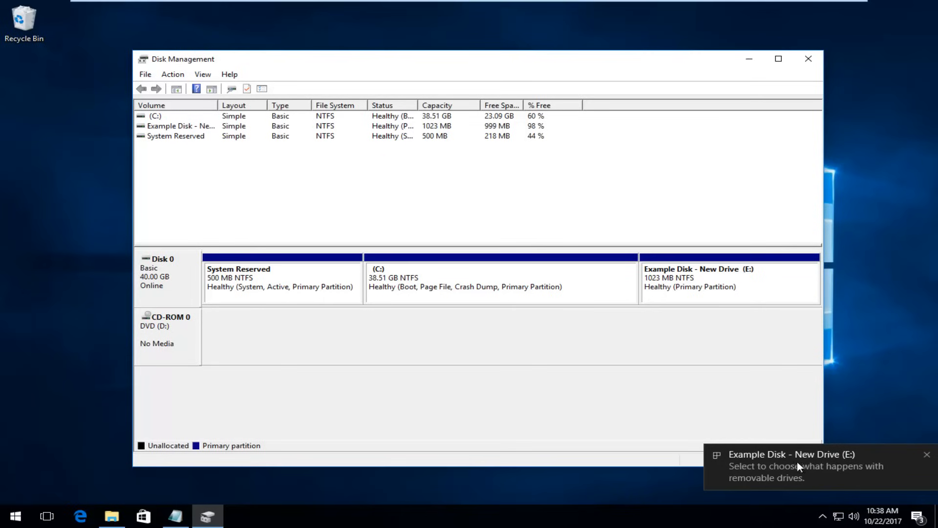
mouse_move(725, 72)
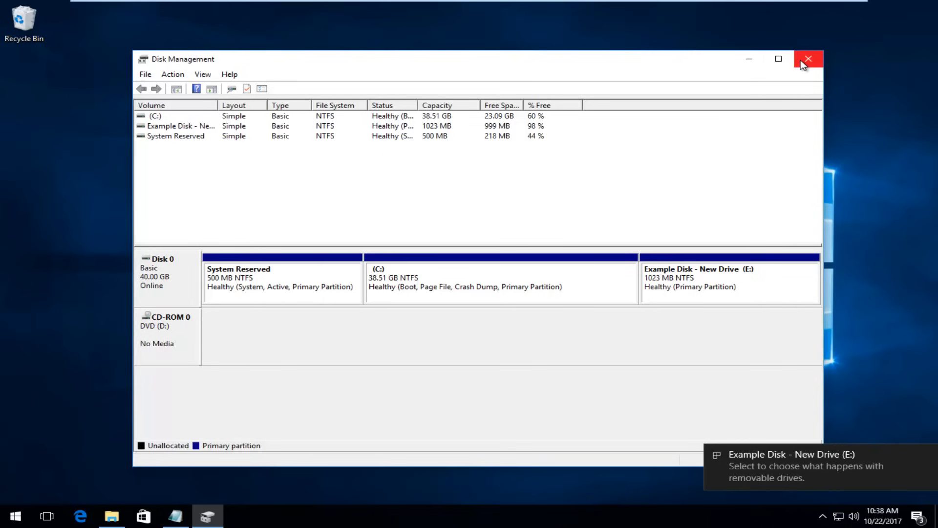
Close Disk Management and select 'Example Disk - New Drive (E:)' in File Explorer's This PC
left_click(808, 58)
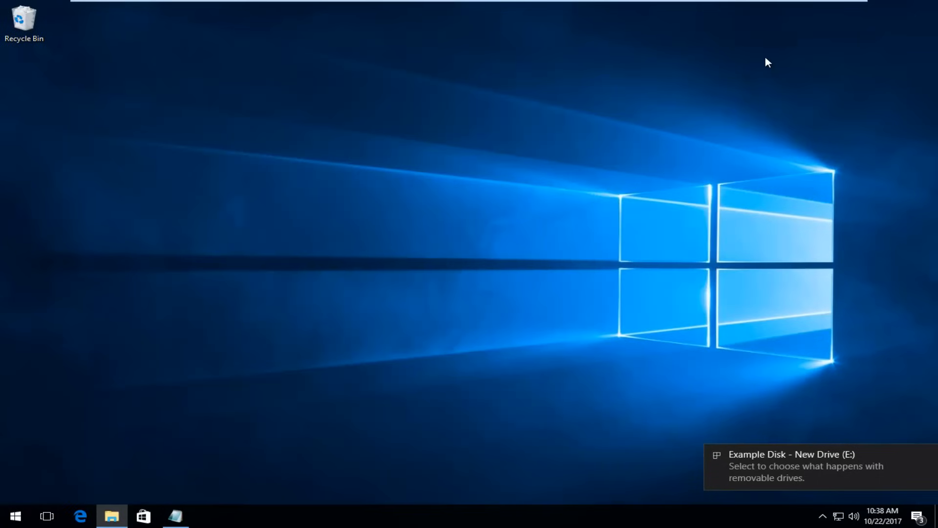
left_click(112, 515)
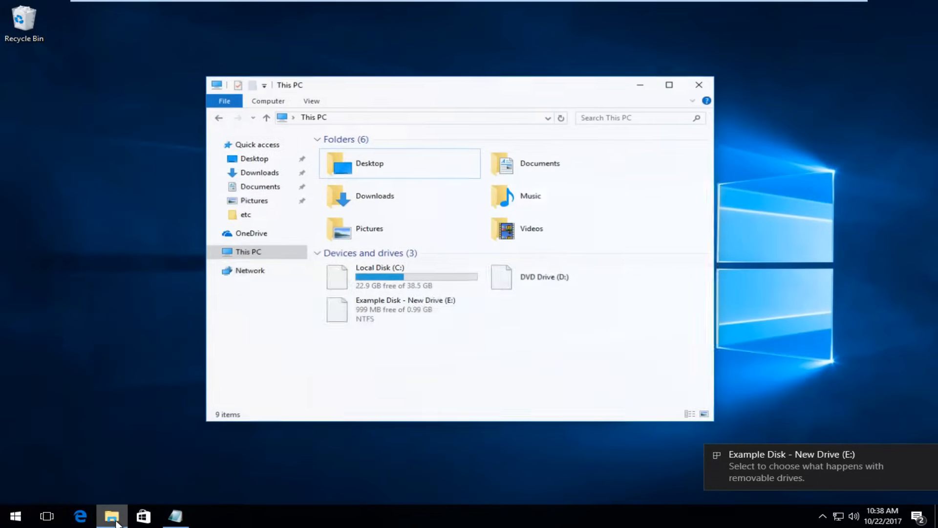
left_click(409, 307)
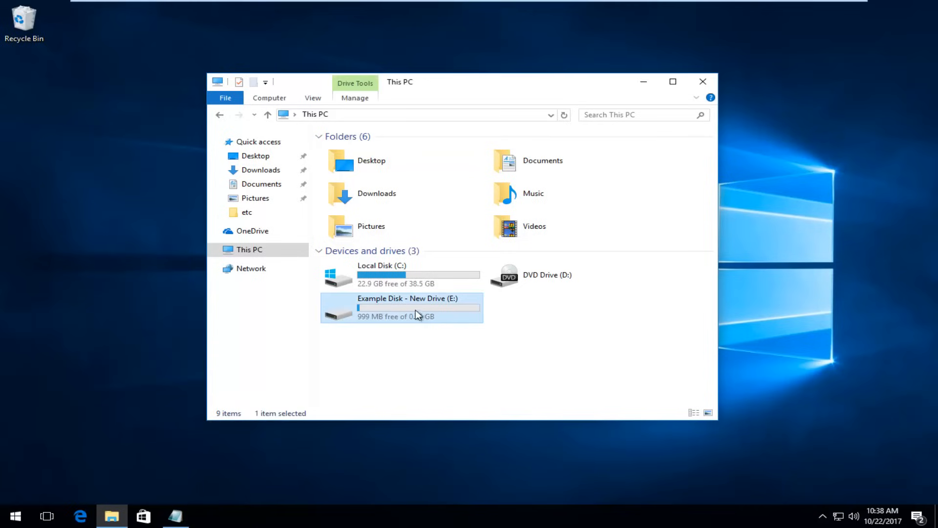